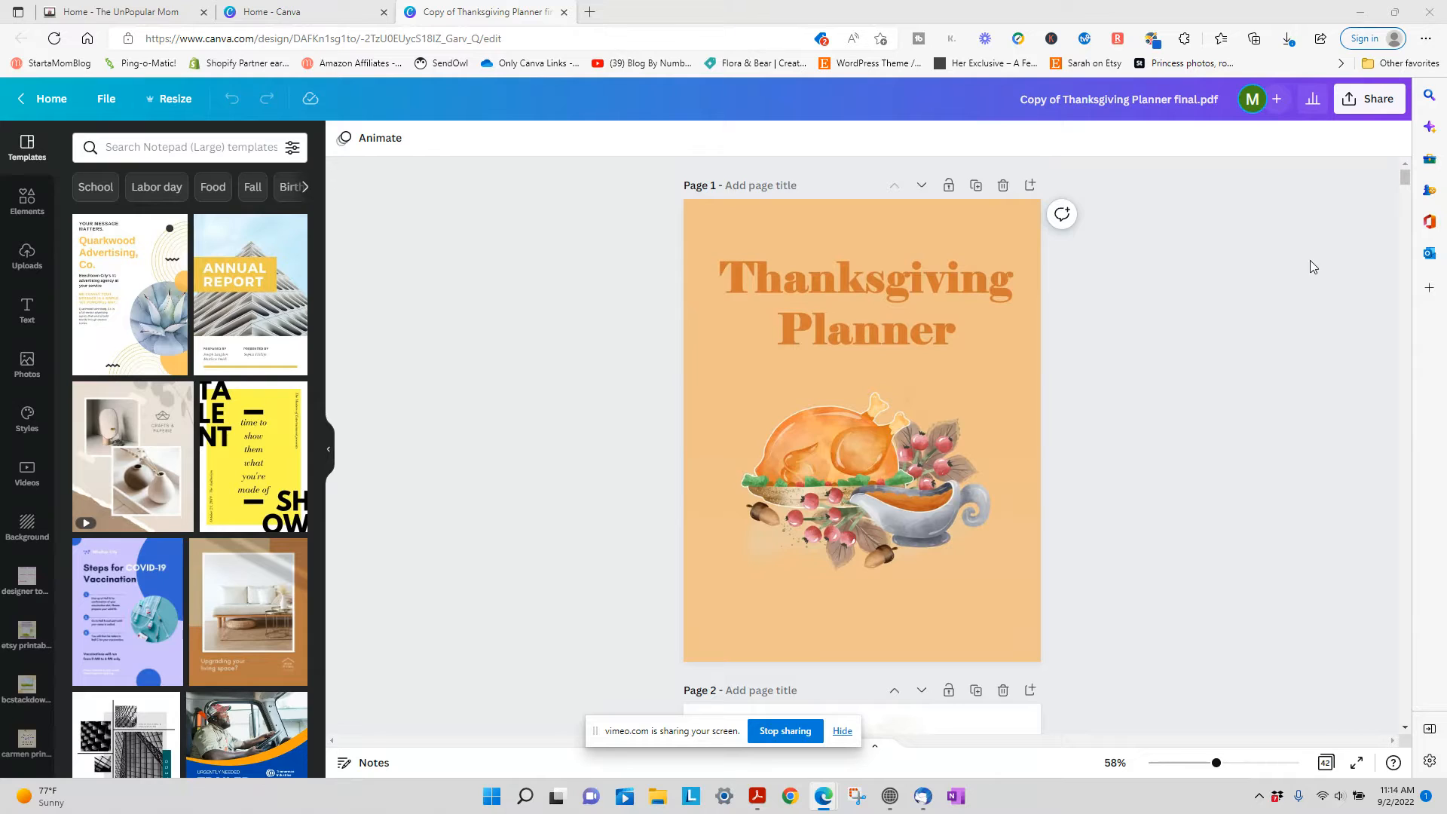
pyautogui.moveTo(1263, 299)
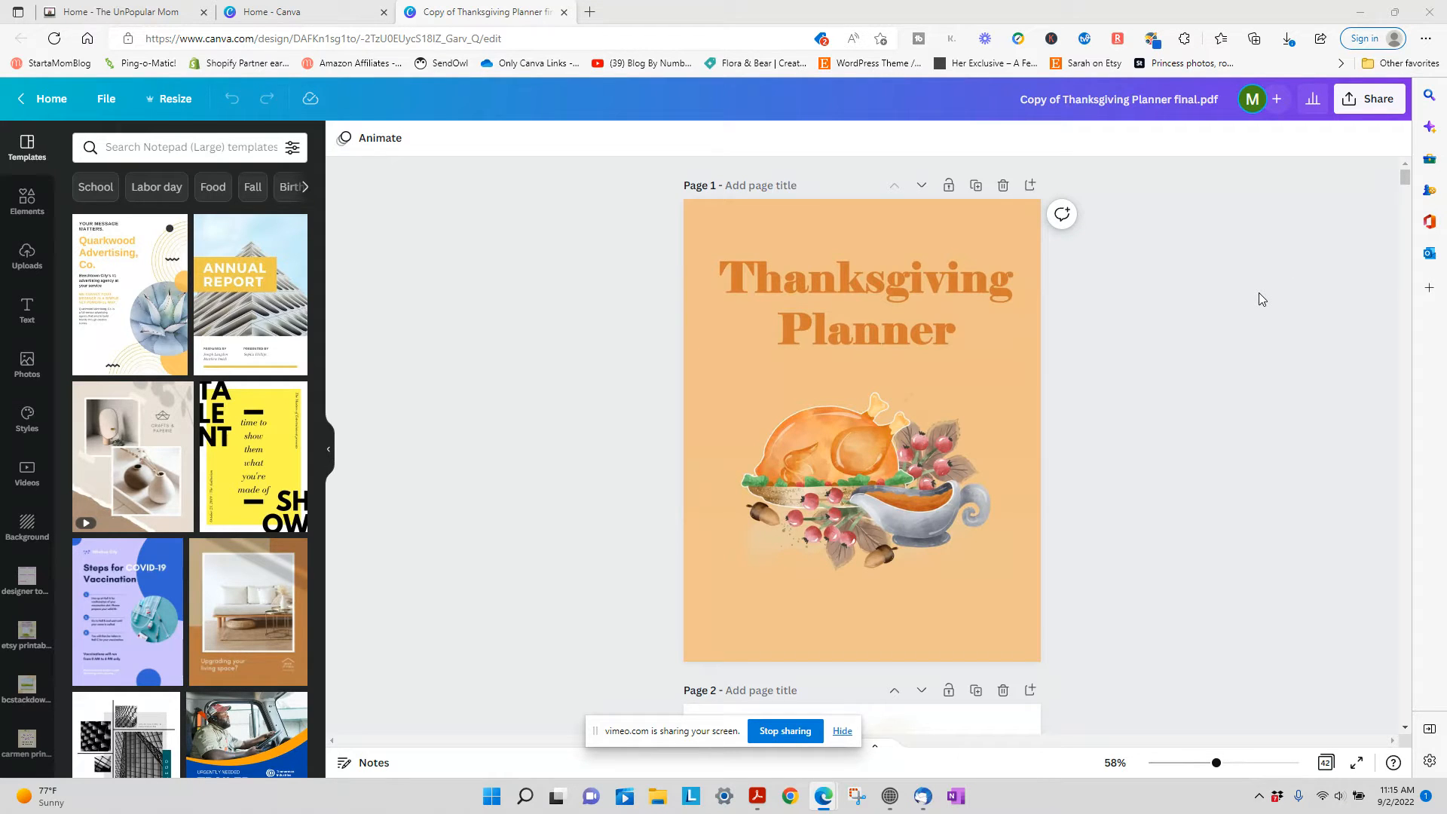
pyautogui.scroll(-3)
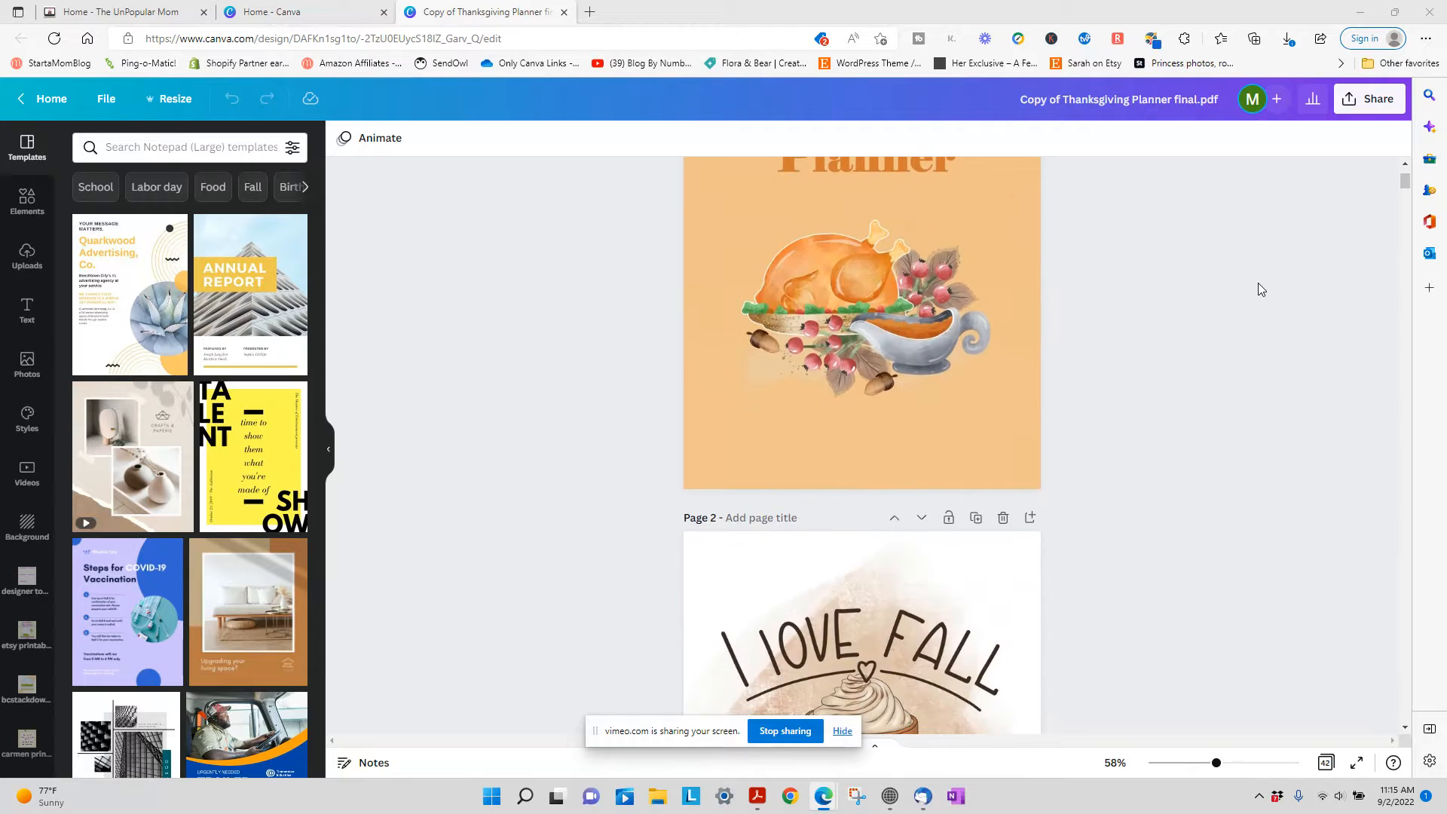
pyautogui.moveTo(1225, 299)
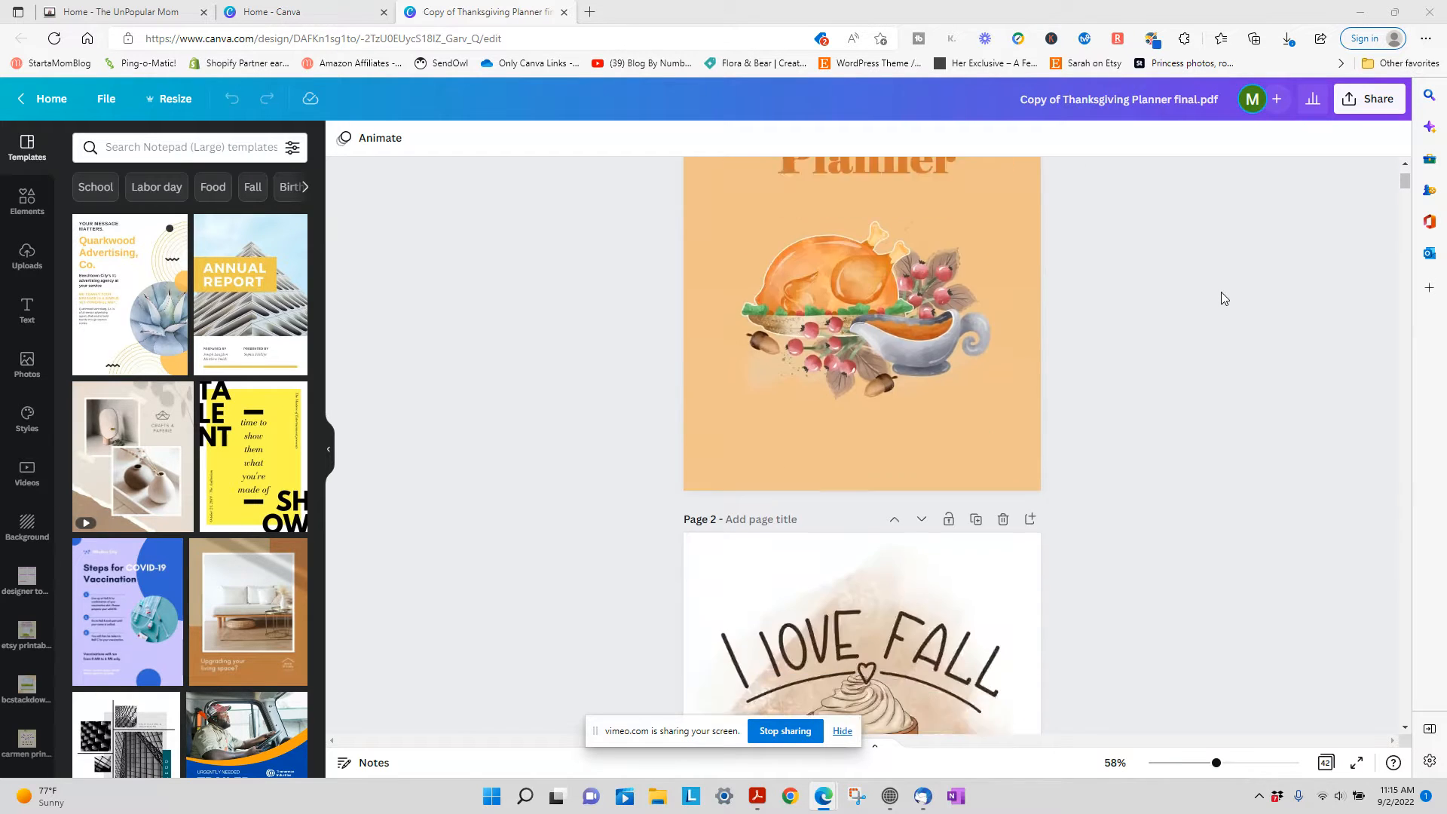
pyautogui.scroll(-3)
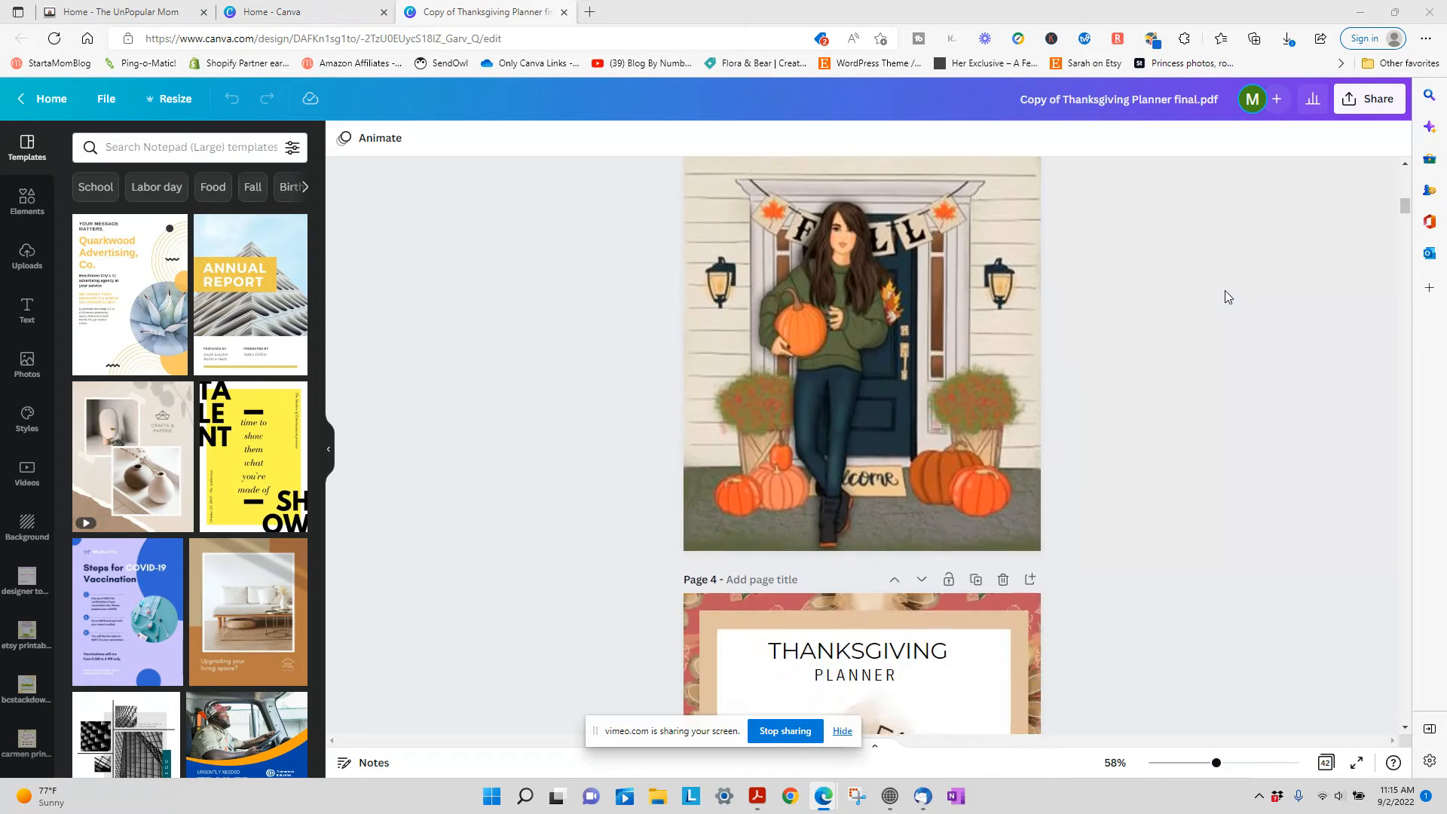
pyautogui.scroll(-3)
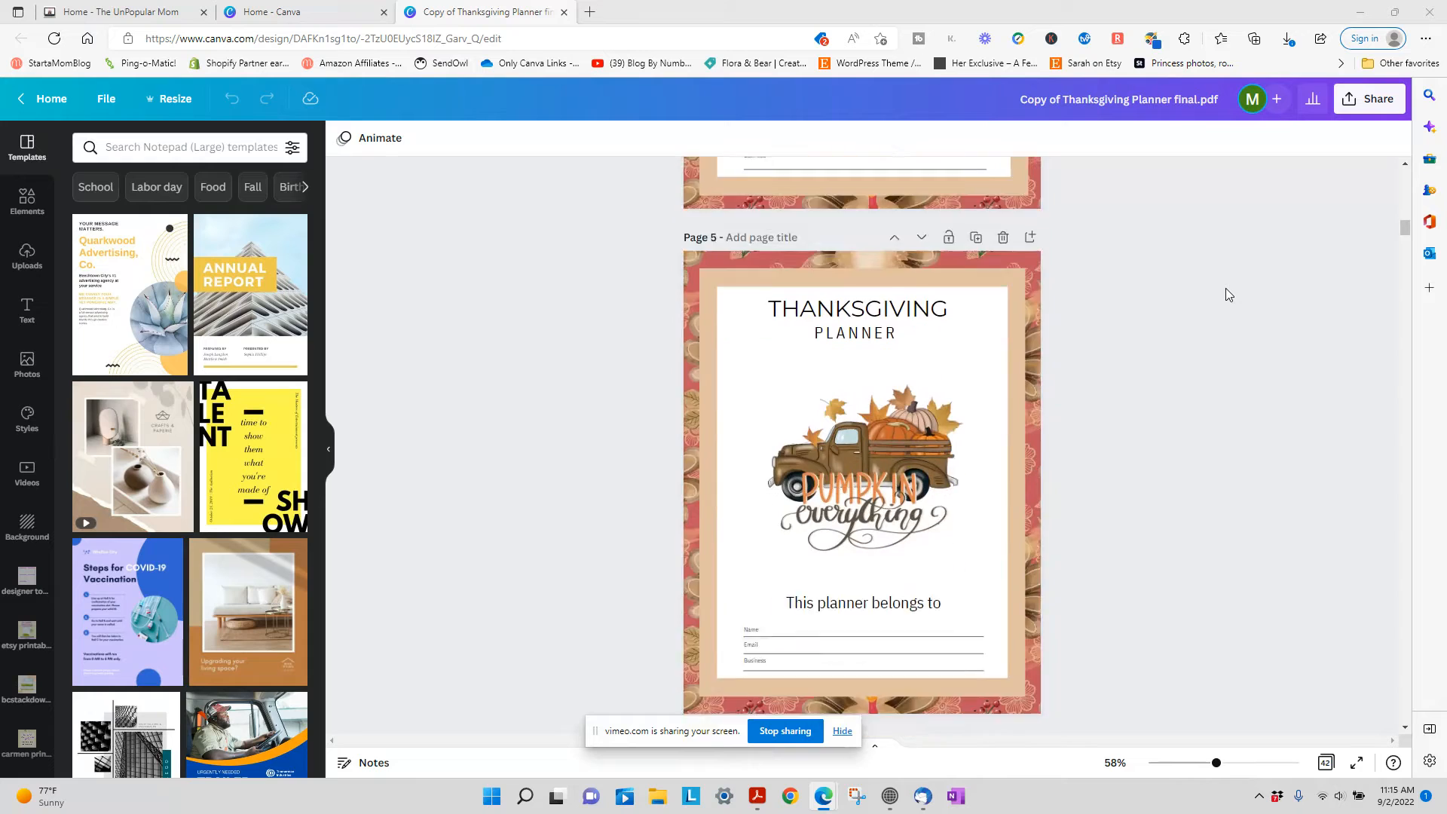
pyautogui.scroll(-3)
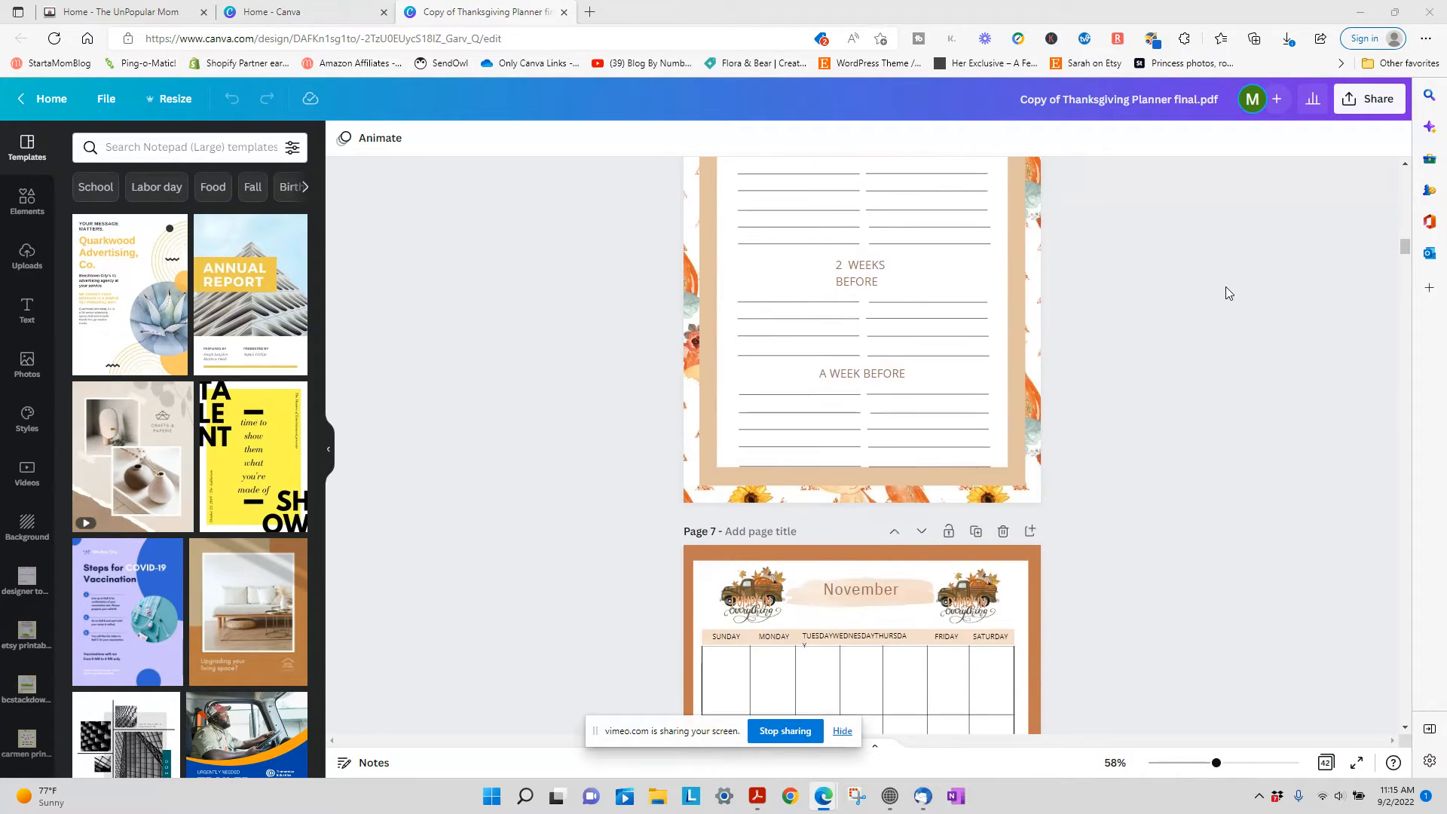
pyautogui.scroll(-3)
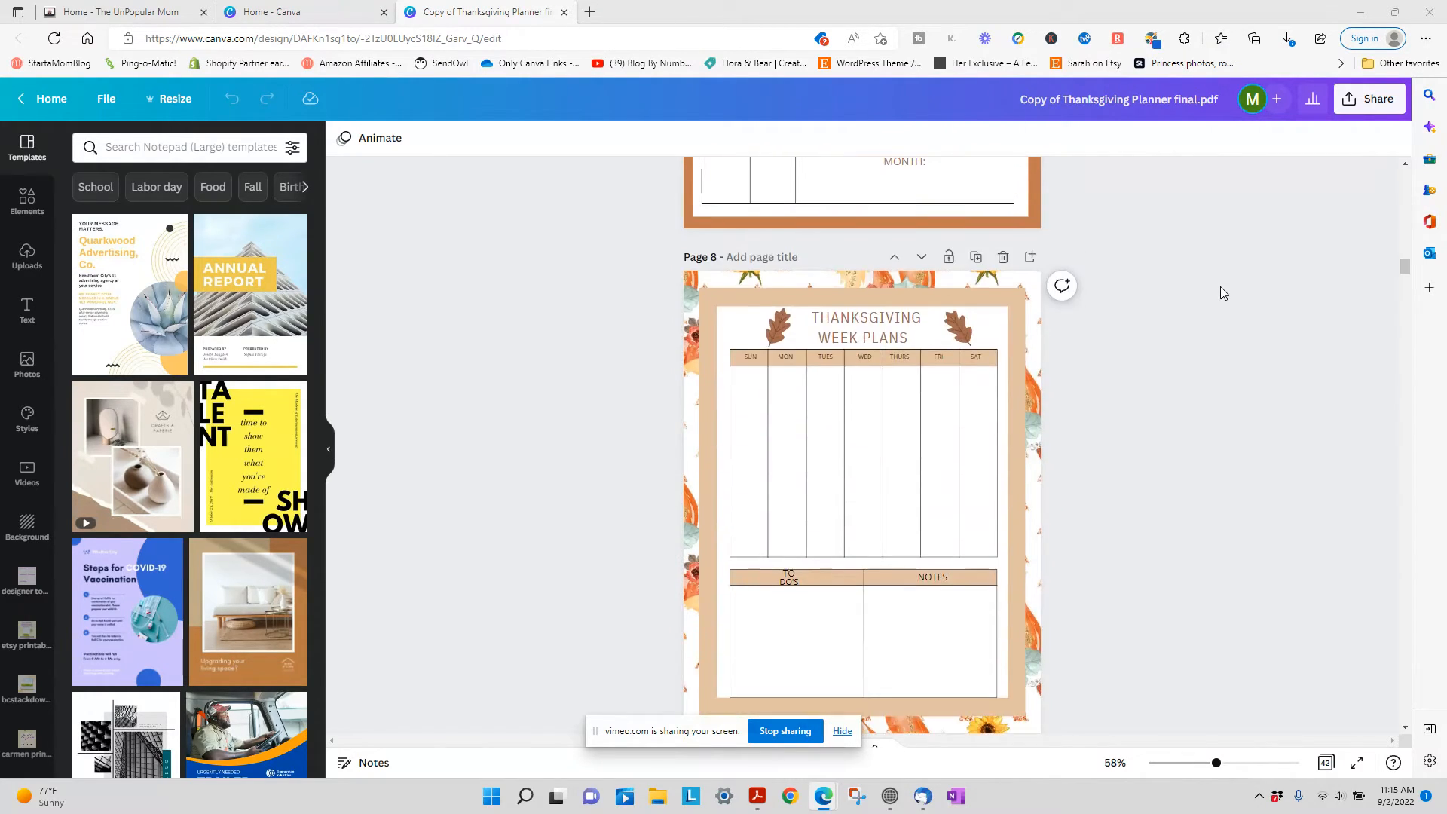
pyautogui.scroll(-3)
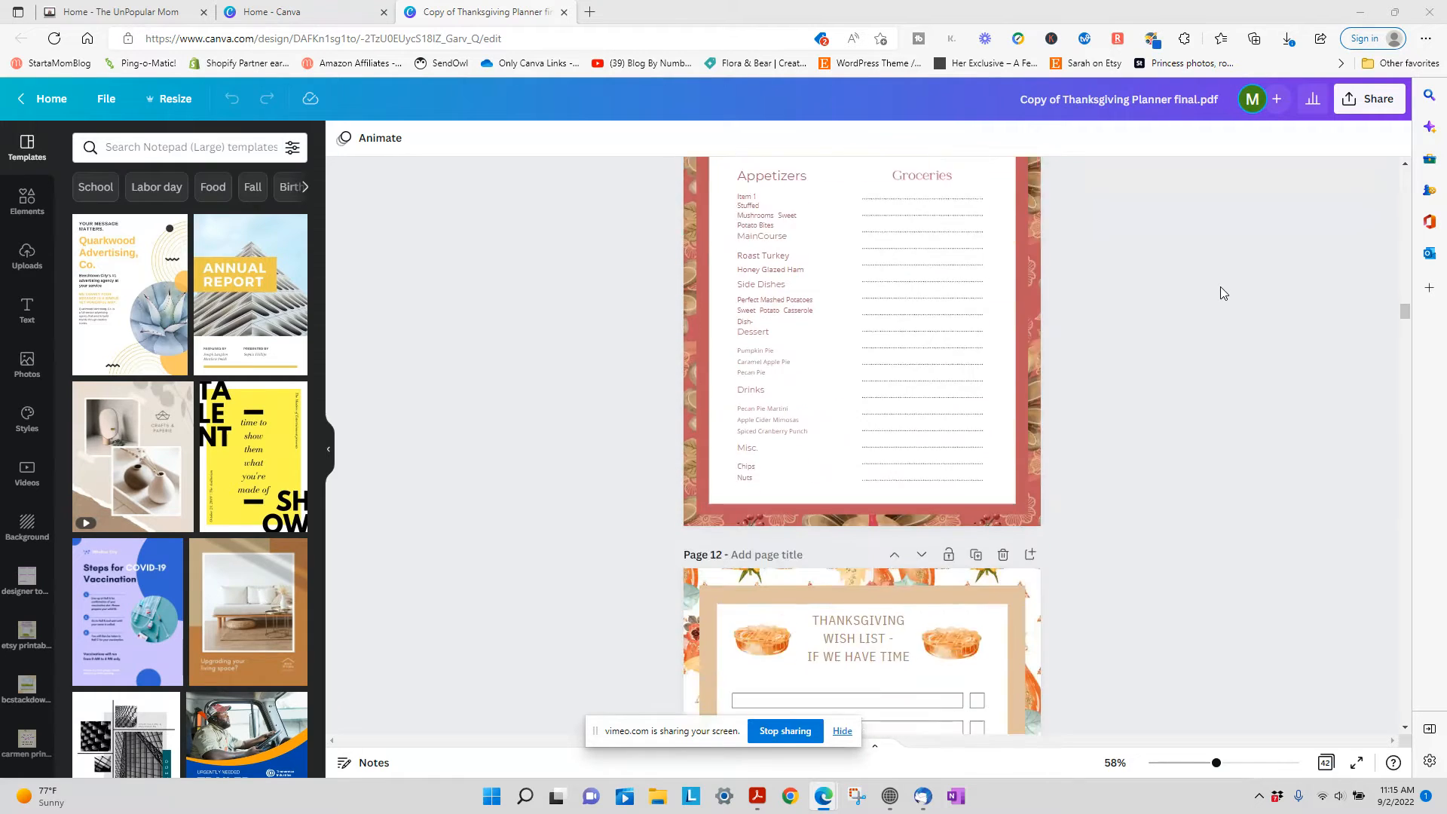
pyautogui.scroll(-3)
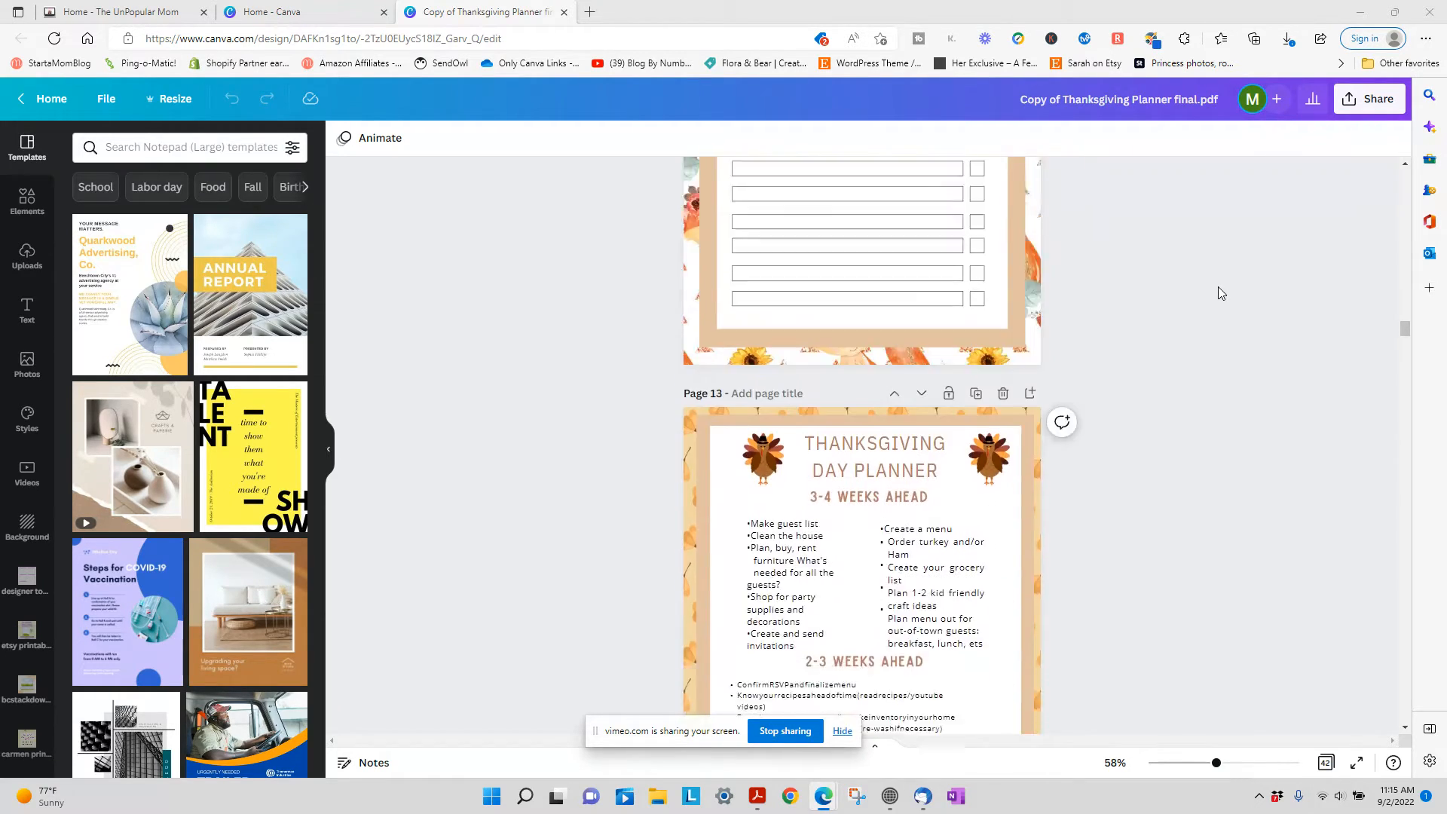
pyautogui.scroll(-3)
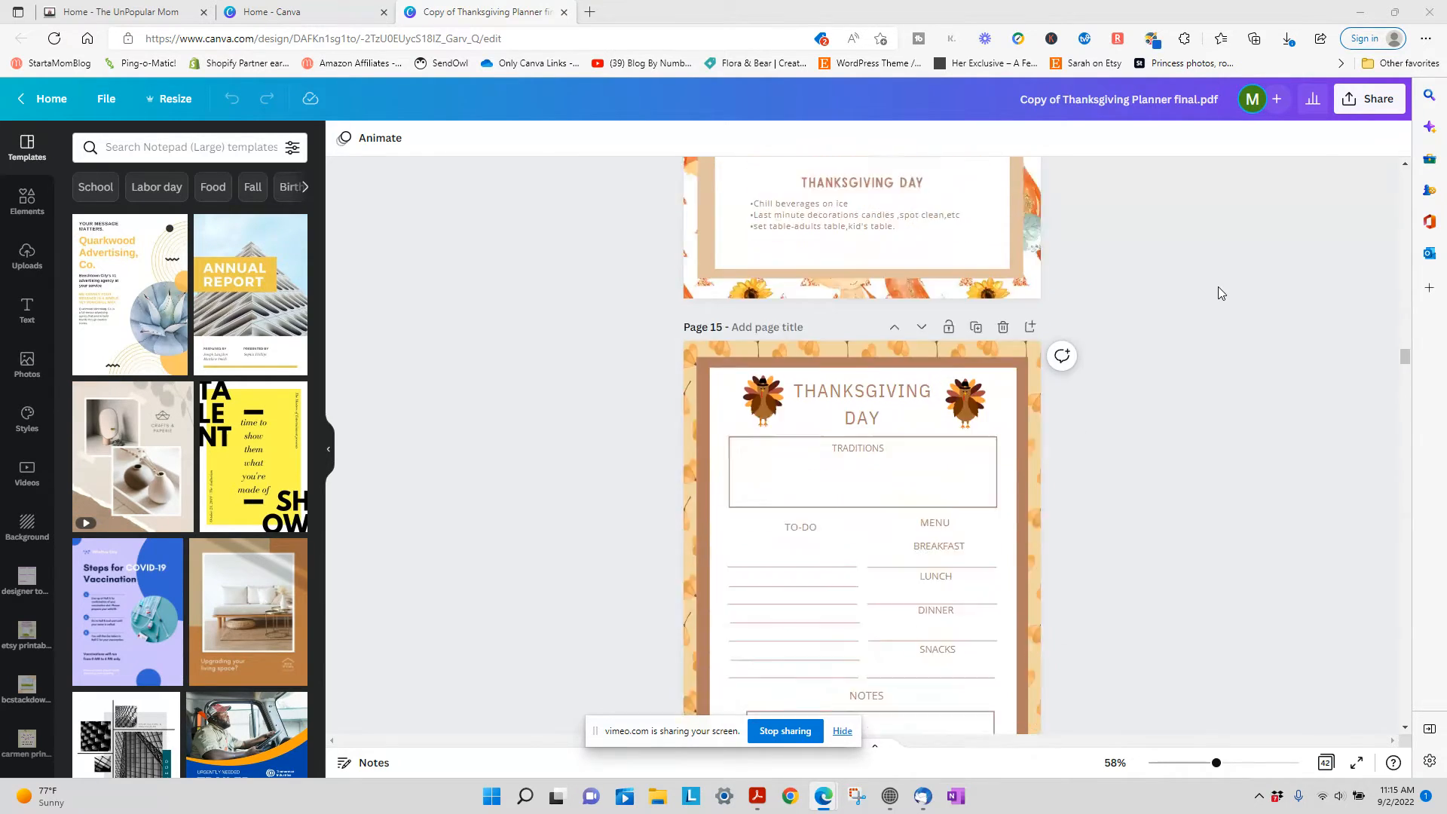
pyautogui.scroll(-3)
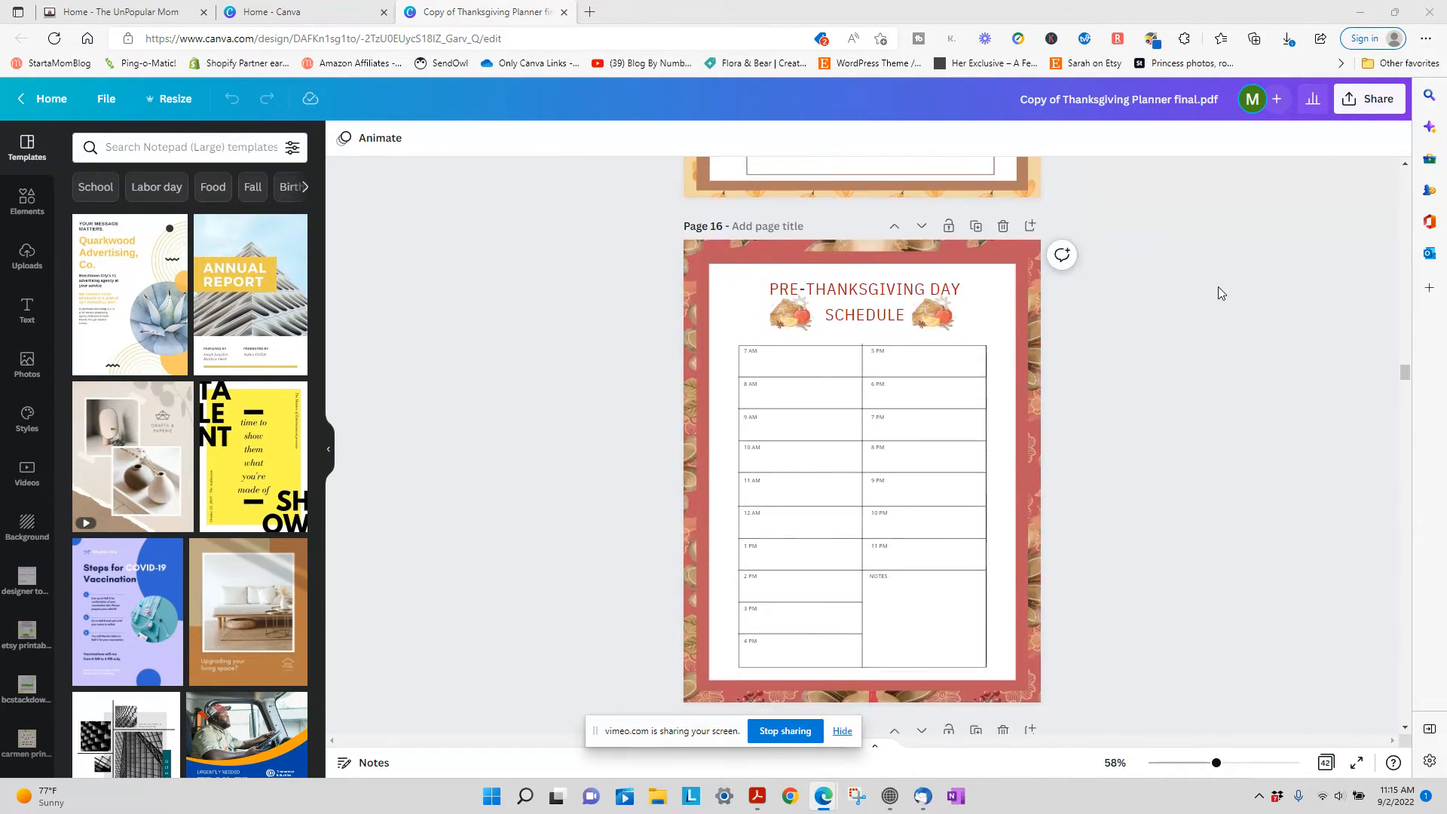
pyautogui.scroll(-3)
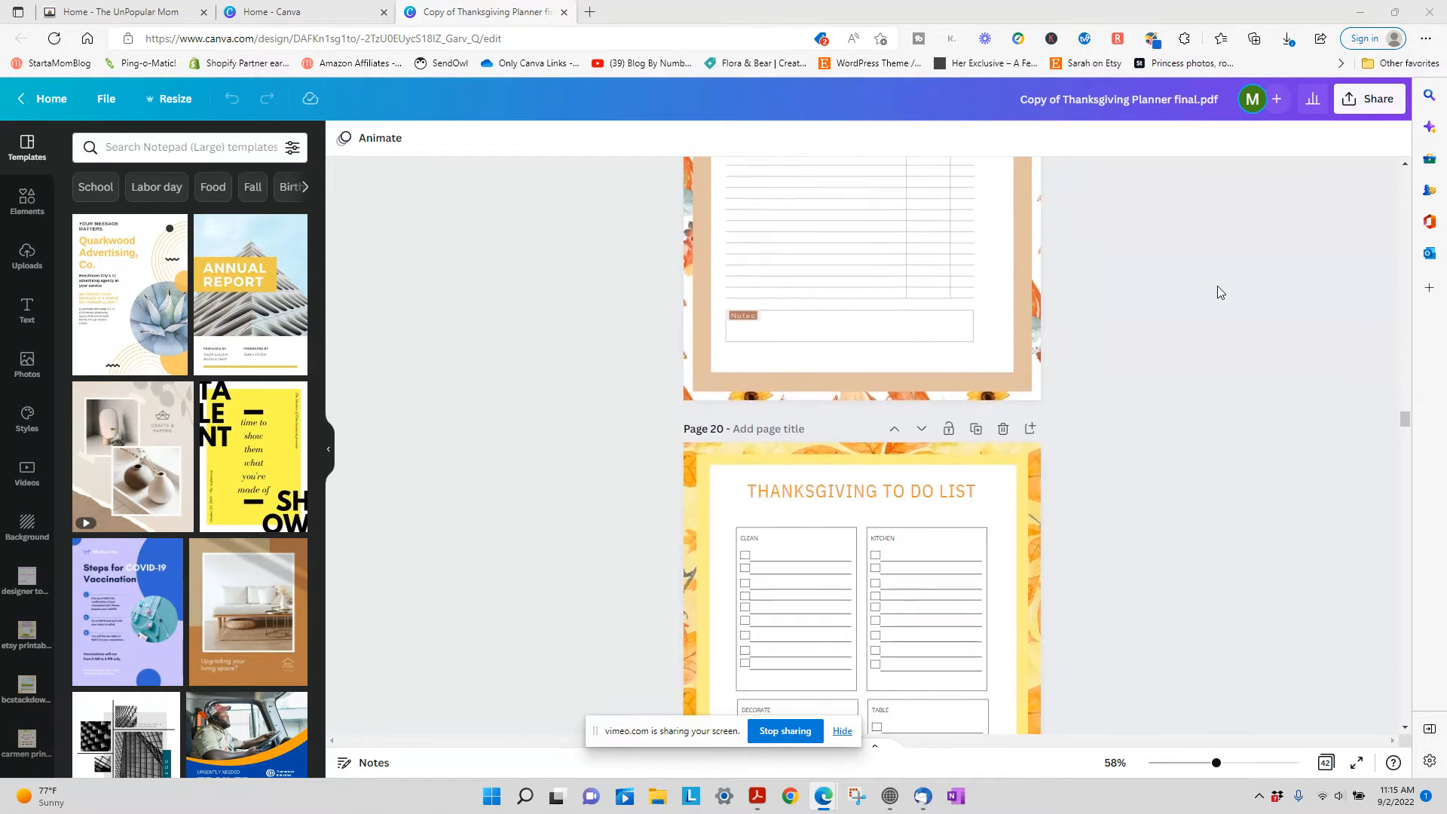
pyautogui.scroll(-3)
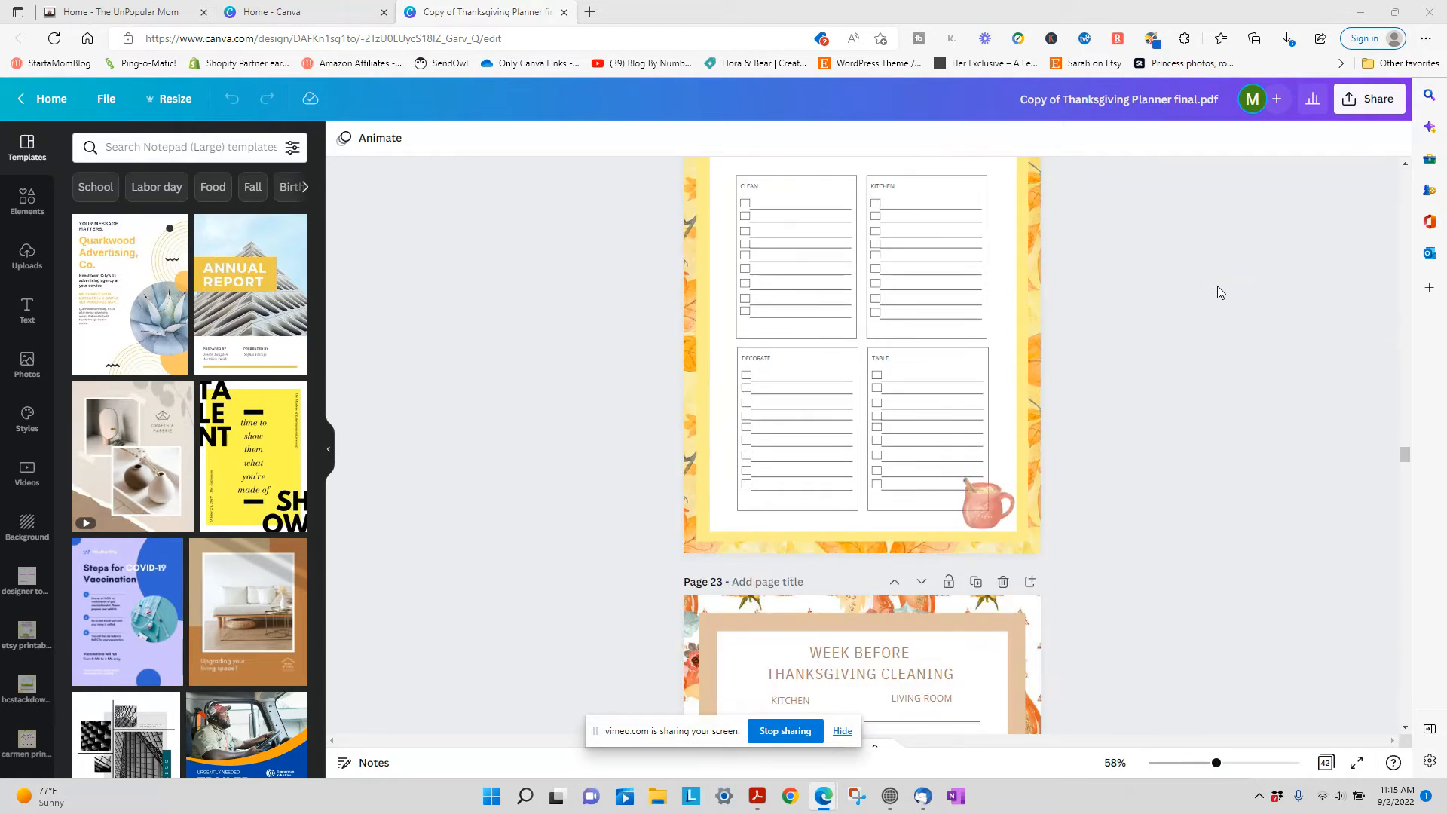
pyautogui.scroll(-3)
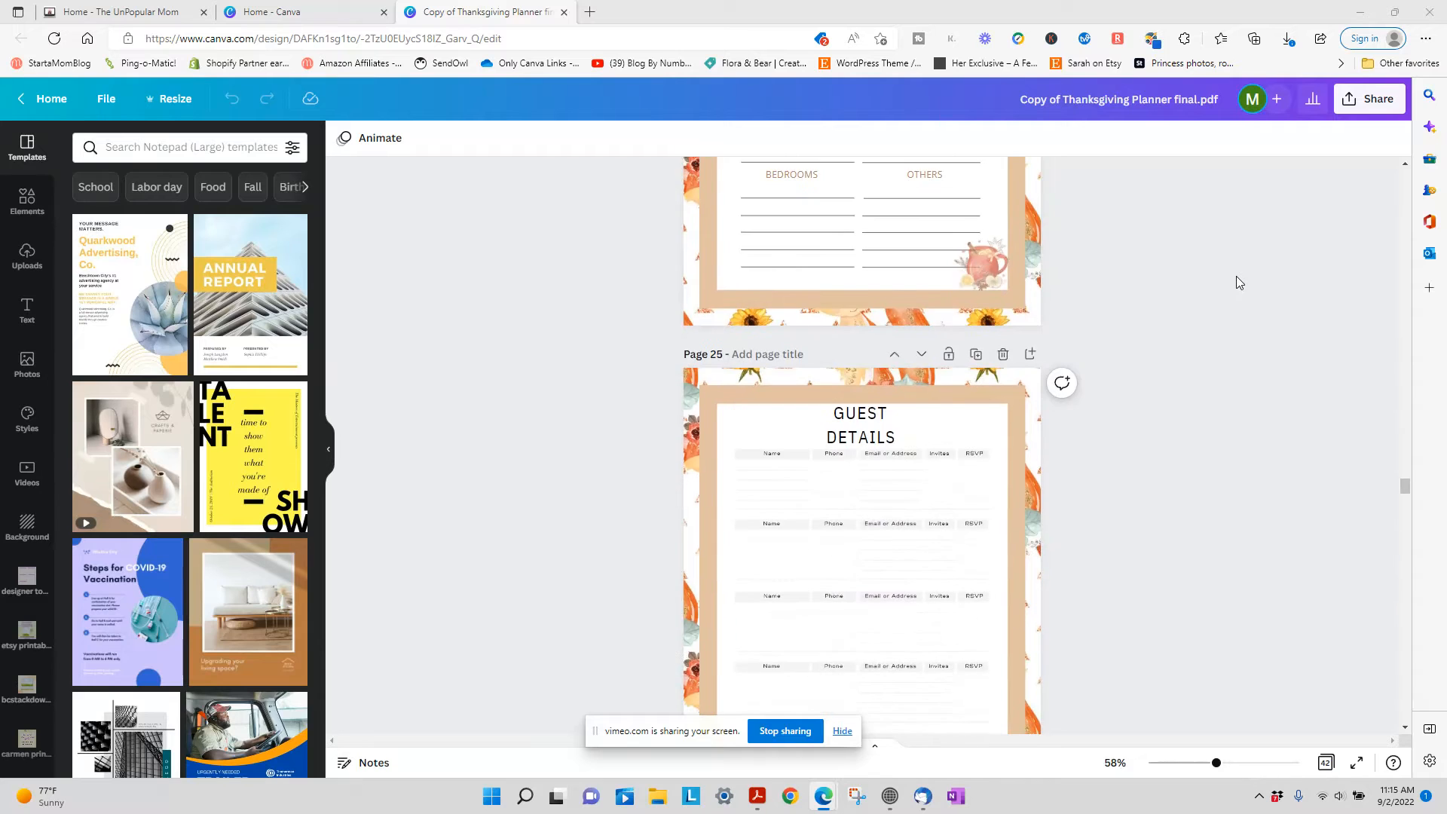
pyautogui.scroll(-3)
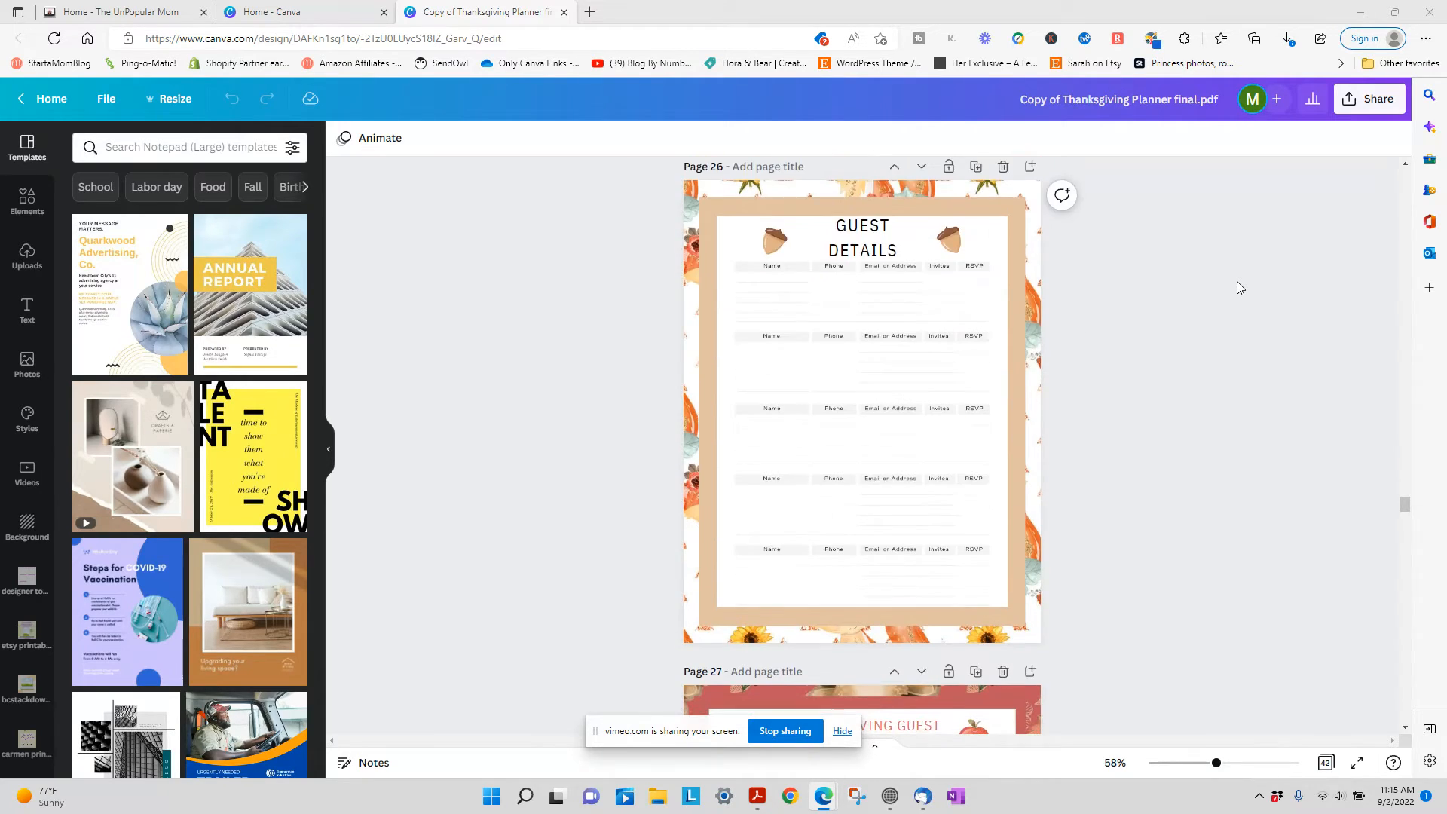
pyautogui.scroll(-3)
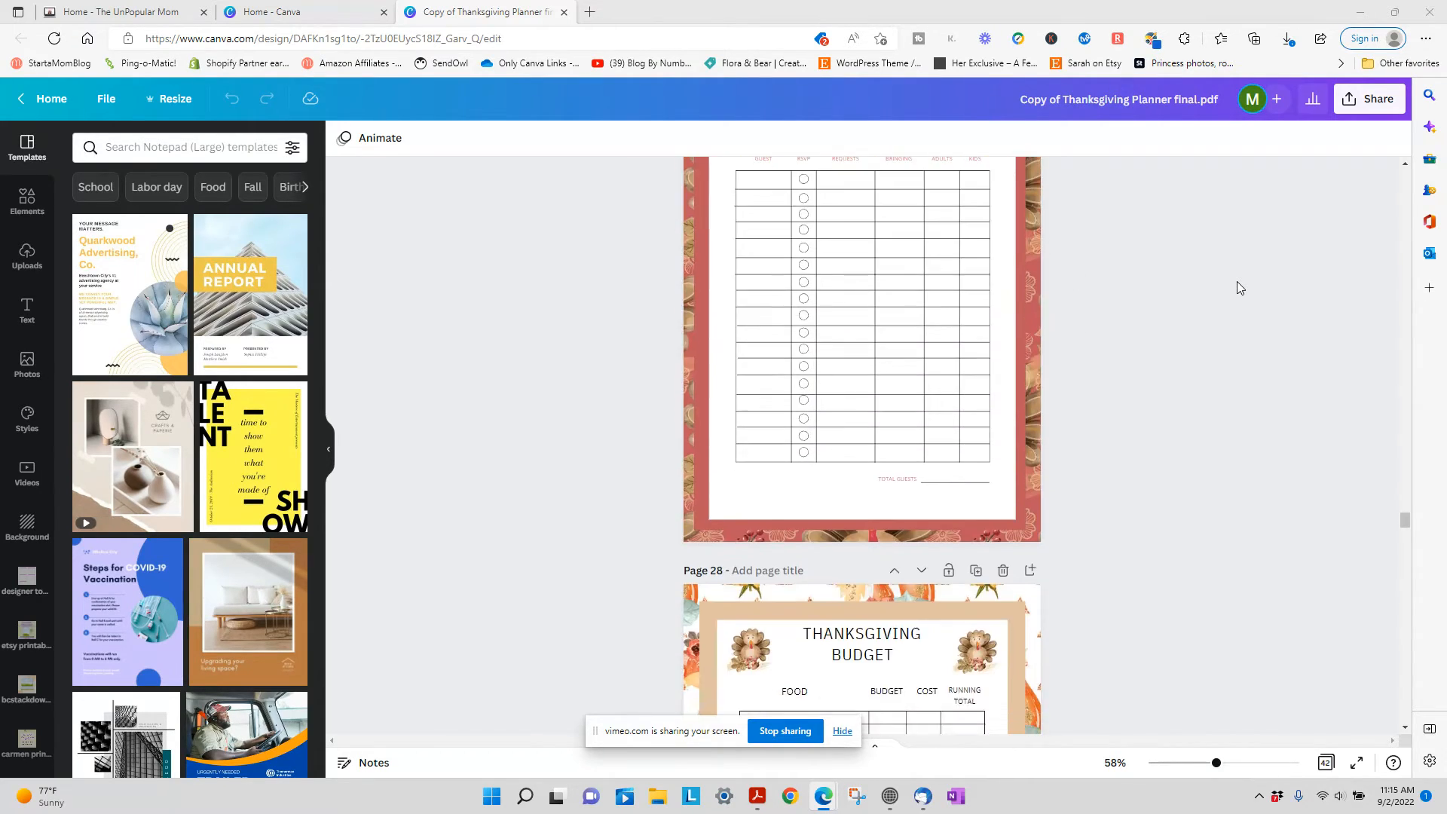
pyautogui.scroll(-3)
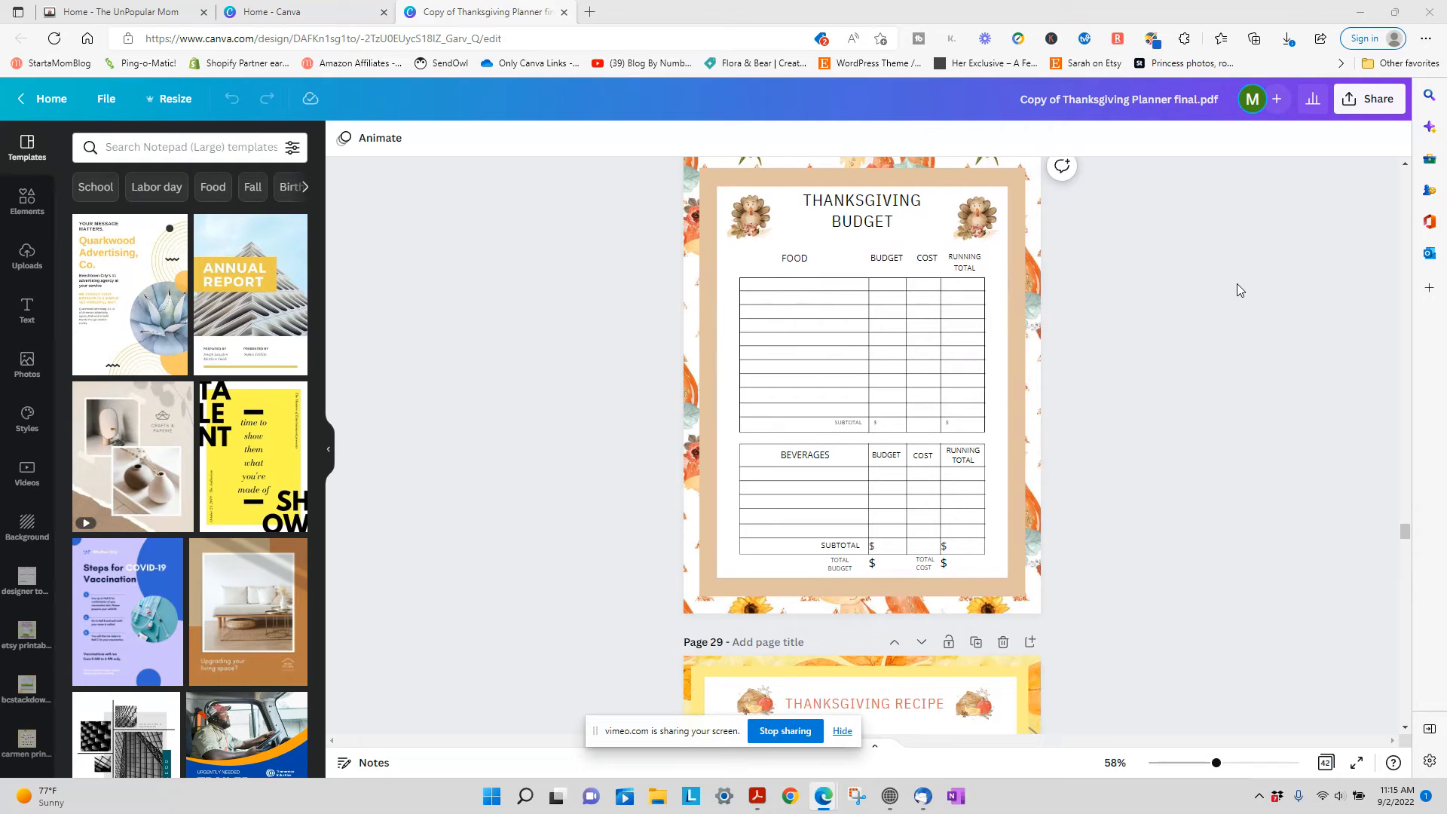
pyautogui.scroll(-3)
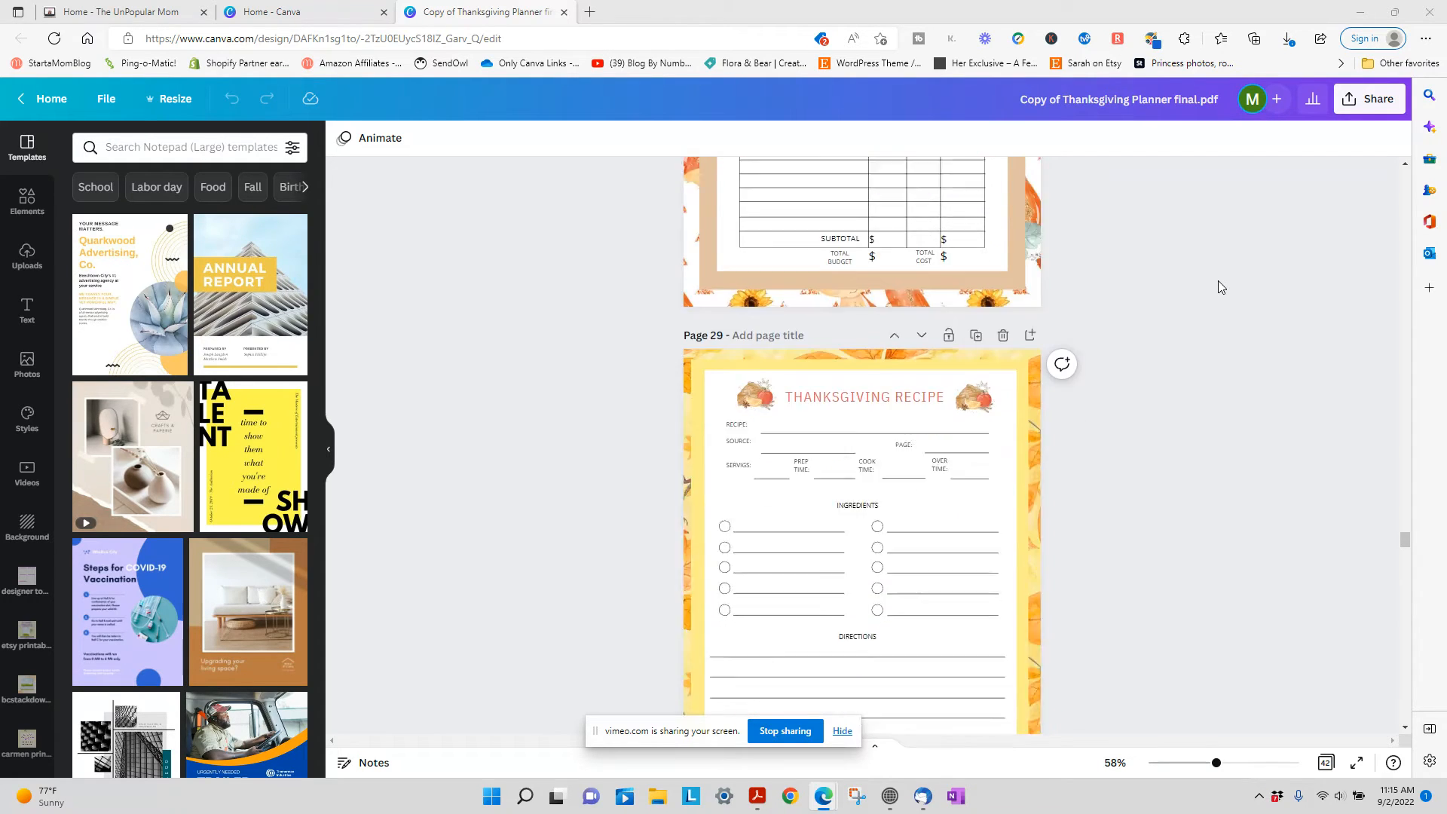
pyautogui.scroll(-3)
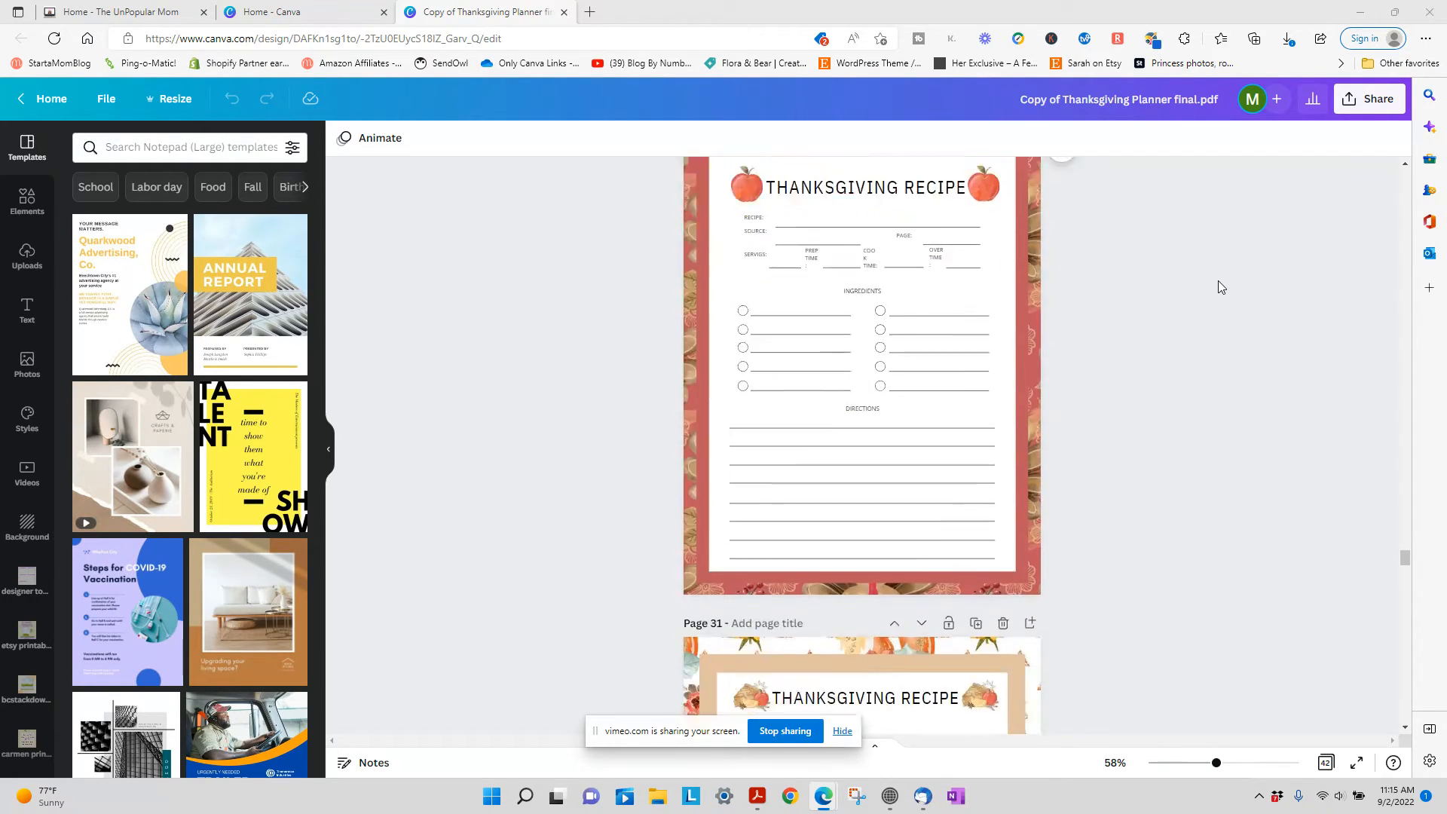
pyautogui.scroll(-3)
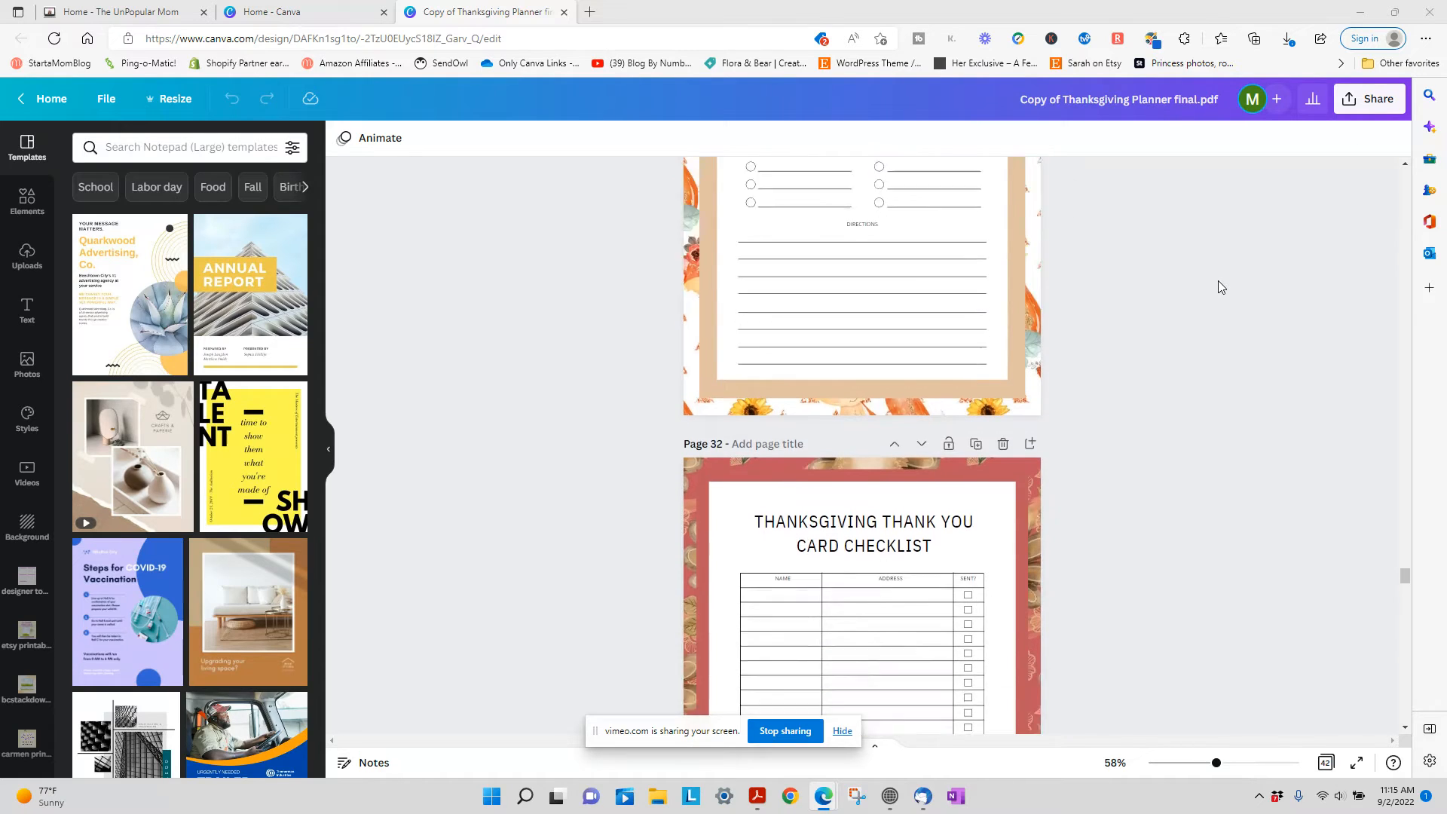
pyautogui.scroll(-3)
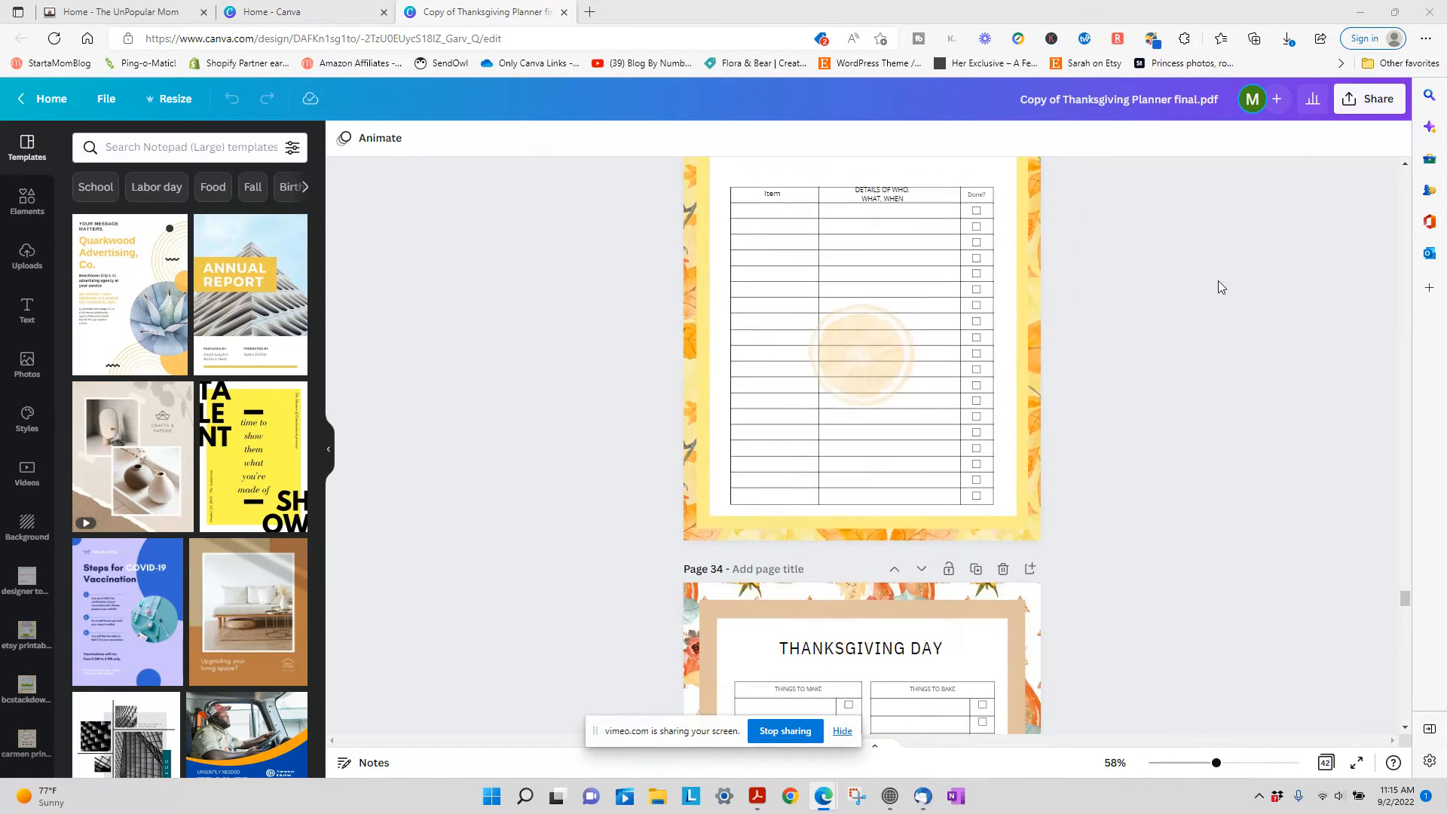
pyautogui.scroll(-3)
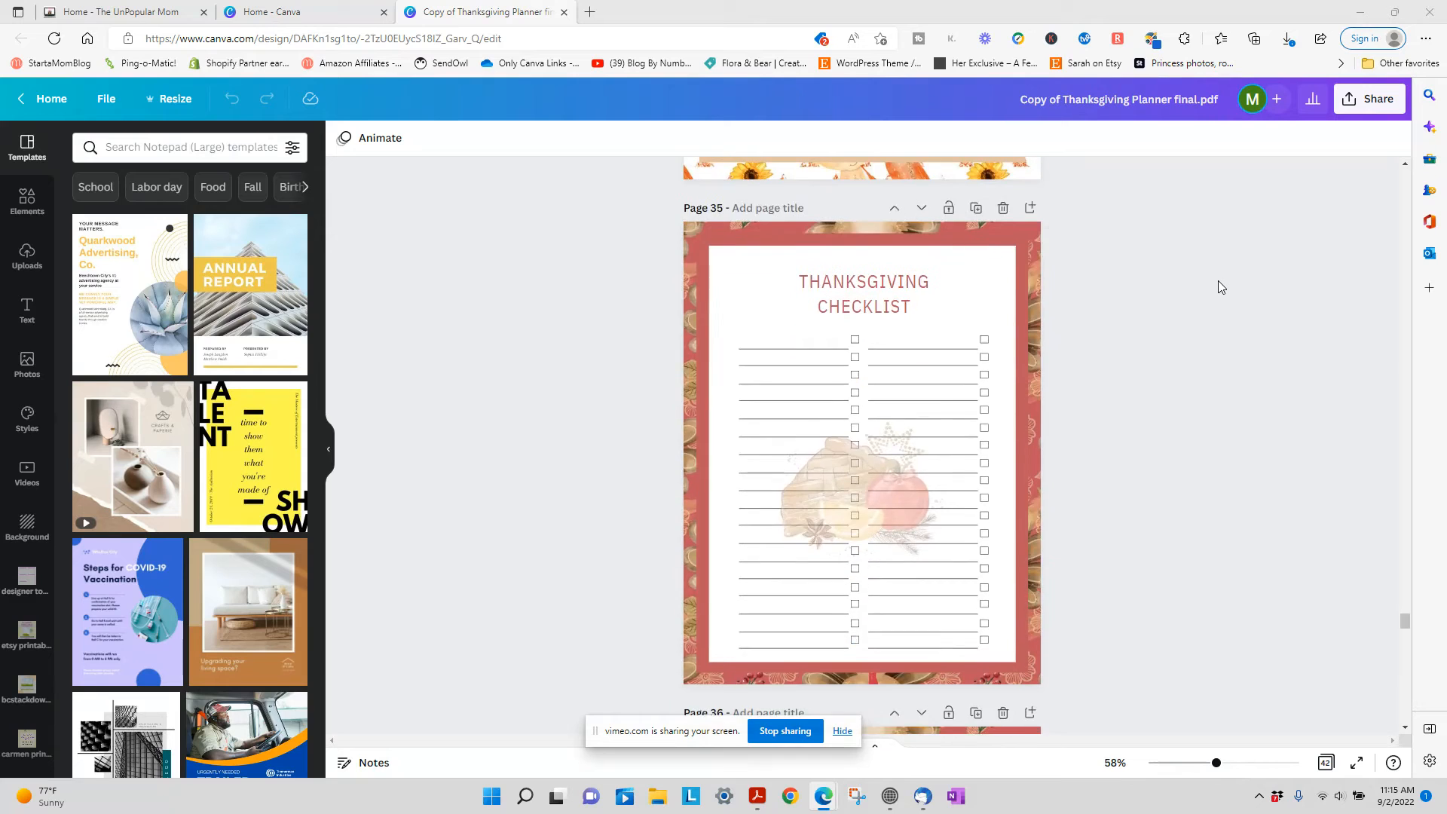
pyautogui.scroll(-3)
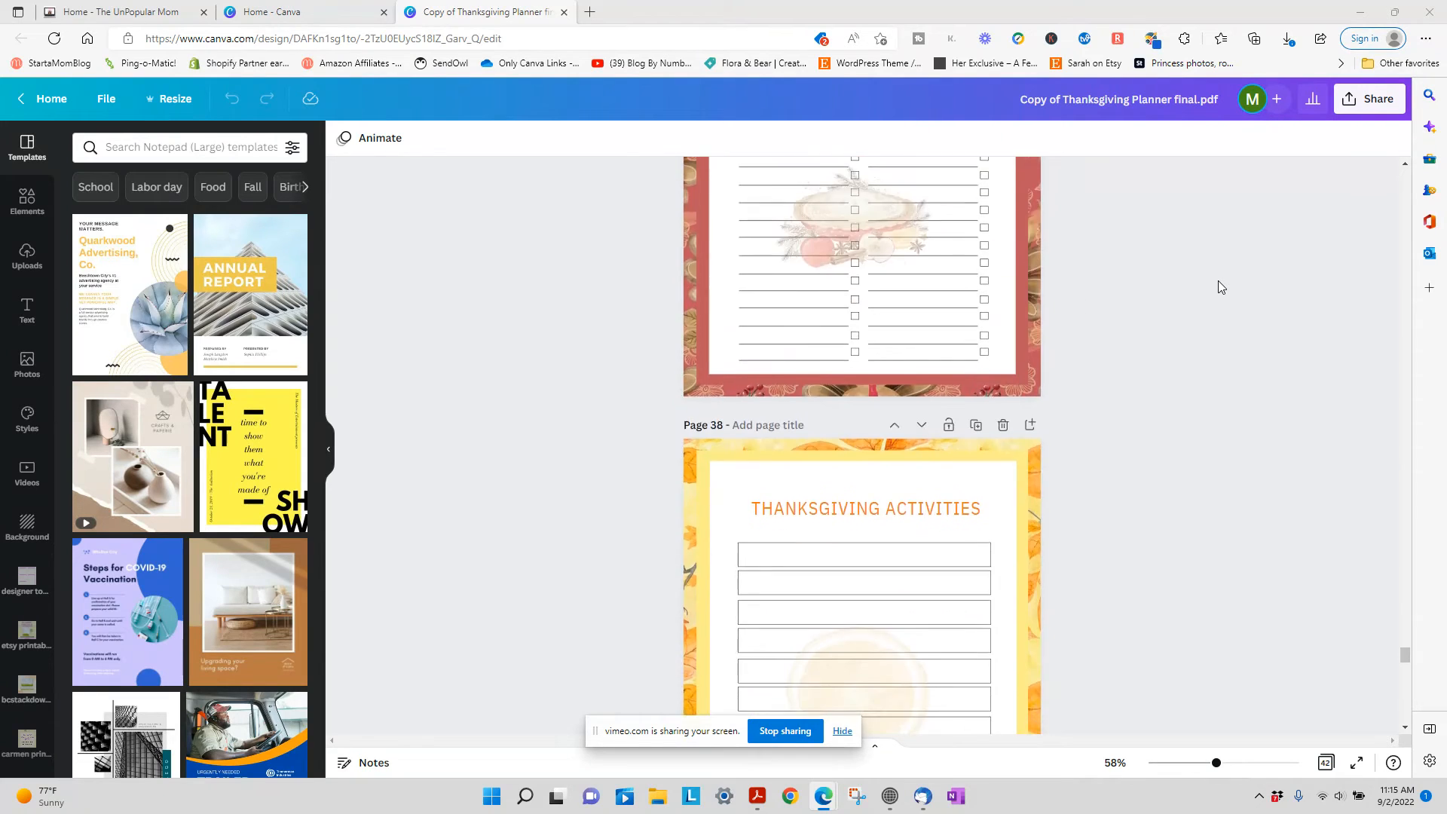
pyautogui.scroll(-3)
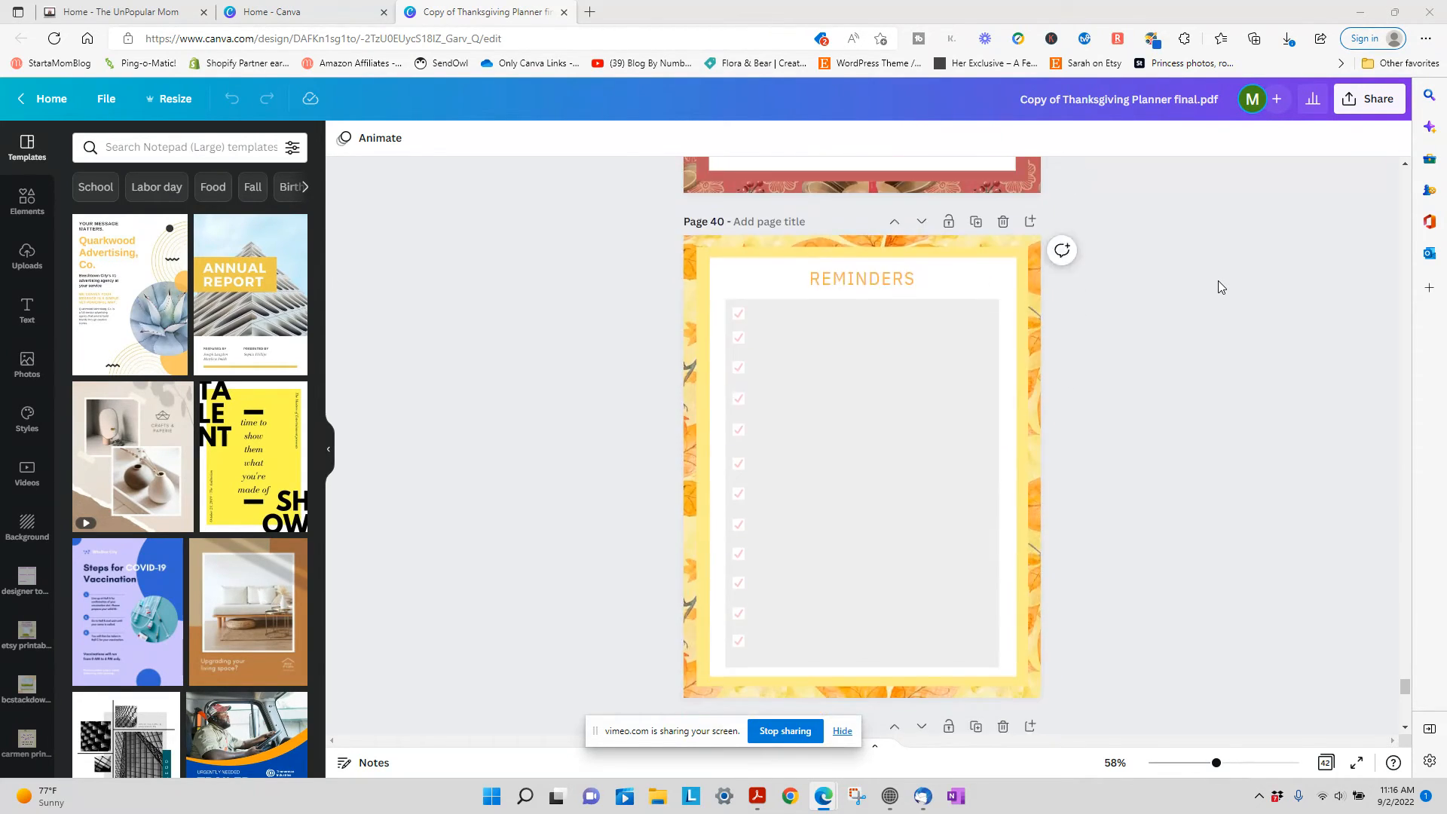
pyautogui.scroll(-3)
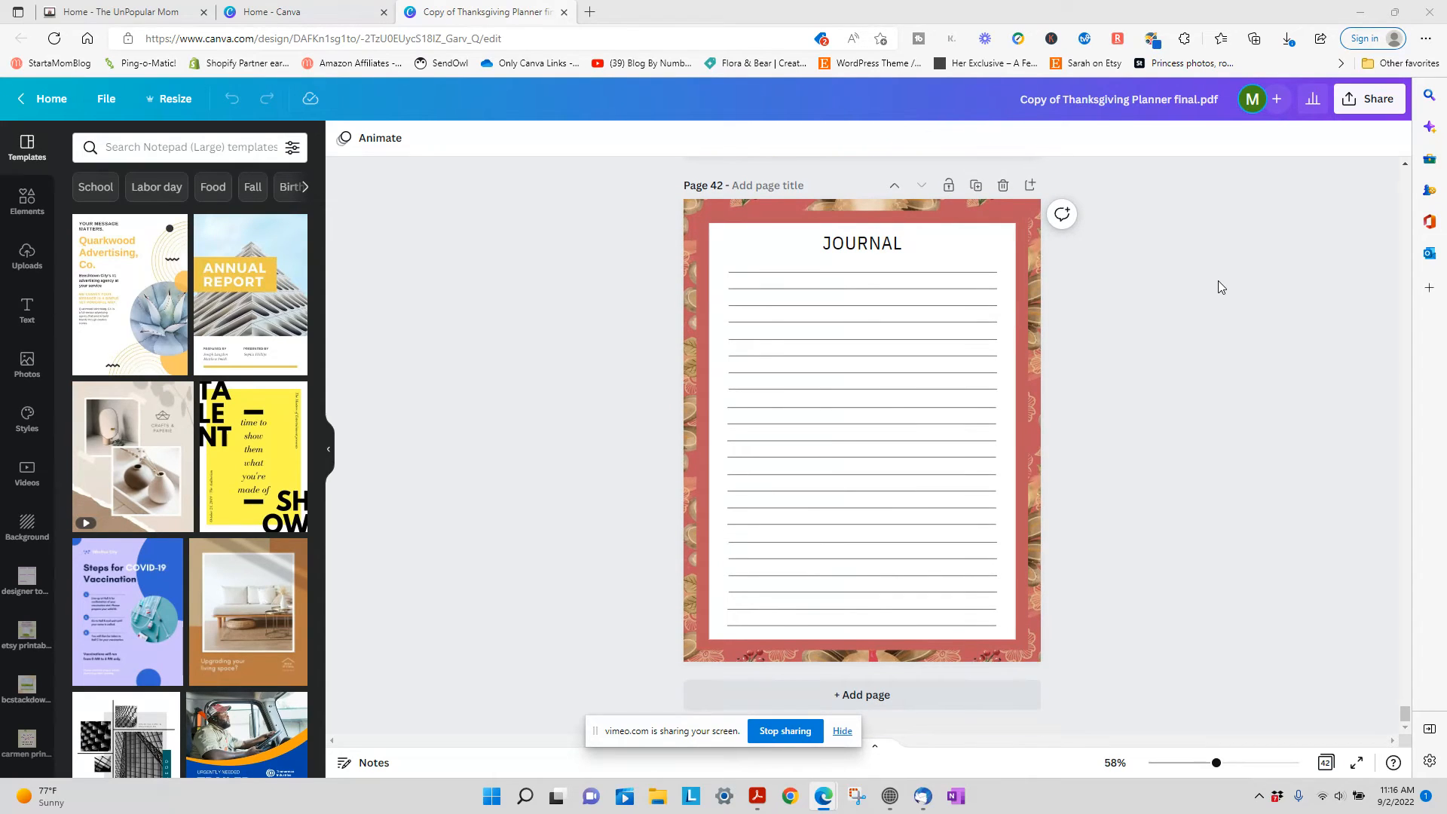
pyautogui.moveTo(1219, 283)
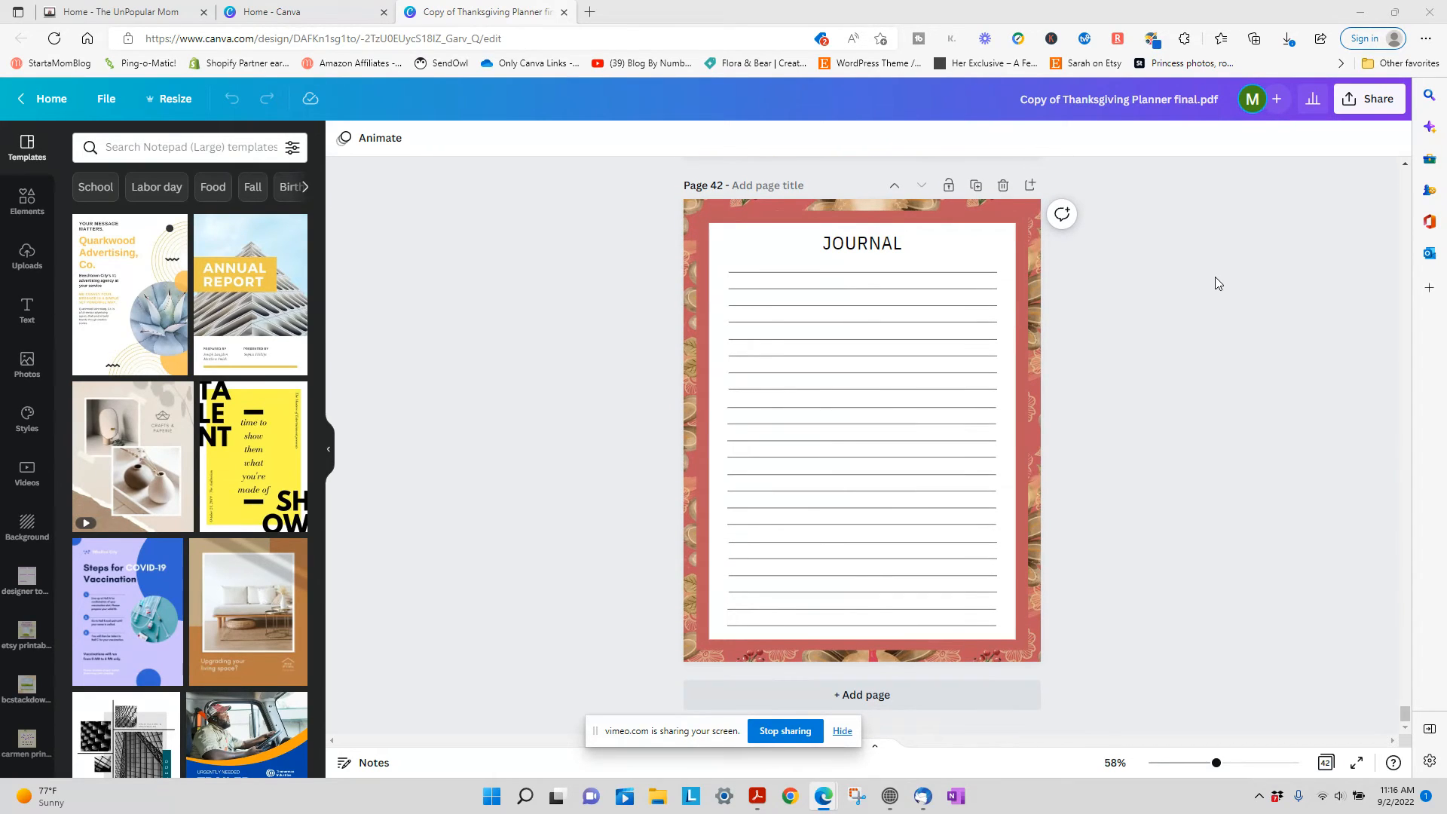